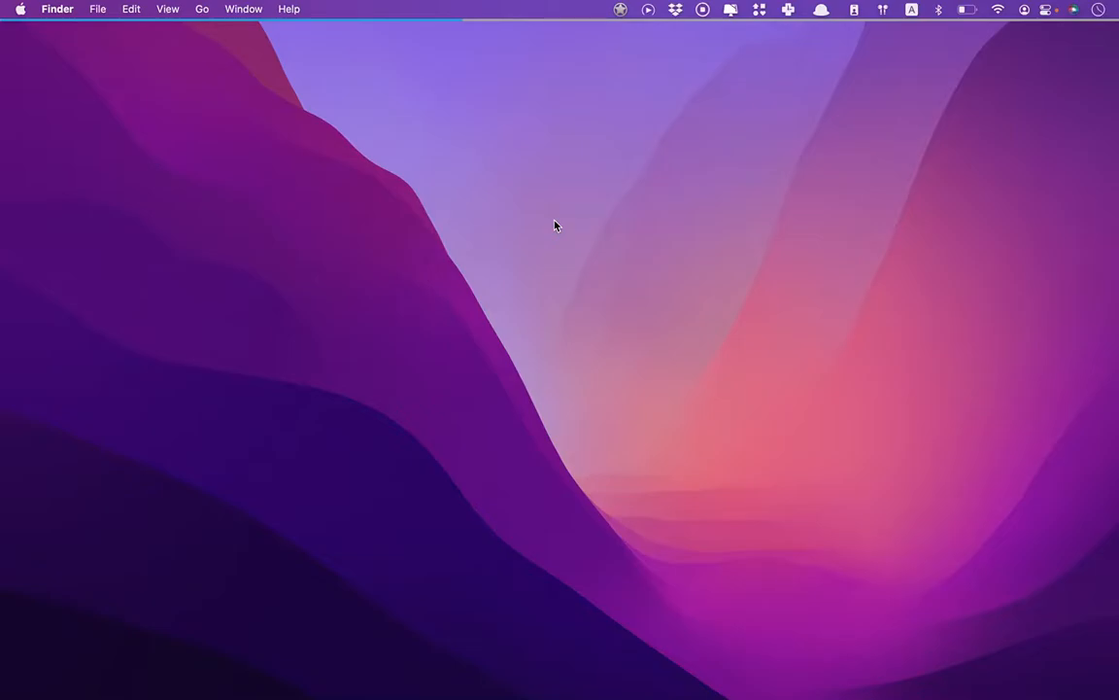
{"action": "mouse_move", "coordinate": [559, 187]}
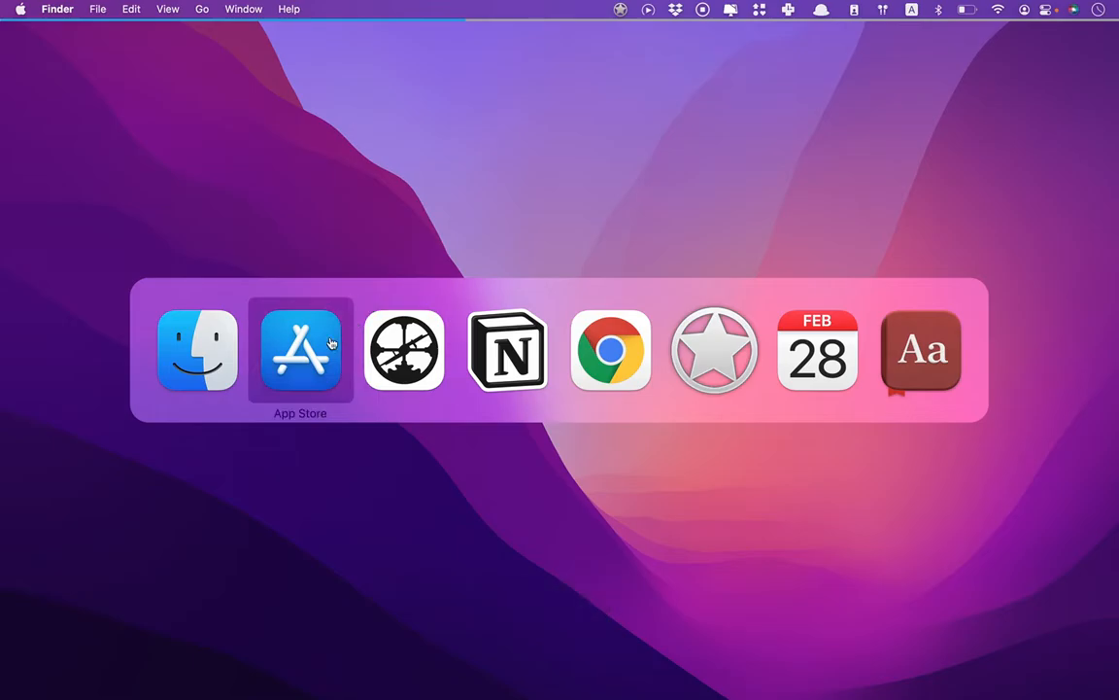
Reach the Redeem link in the App Store Discover page's Quick Links.
{"action": "left_click", "coordinate": [299, 350]}
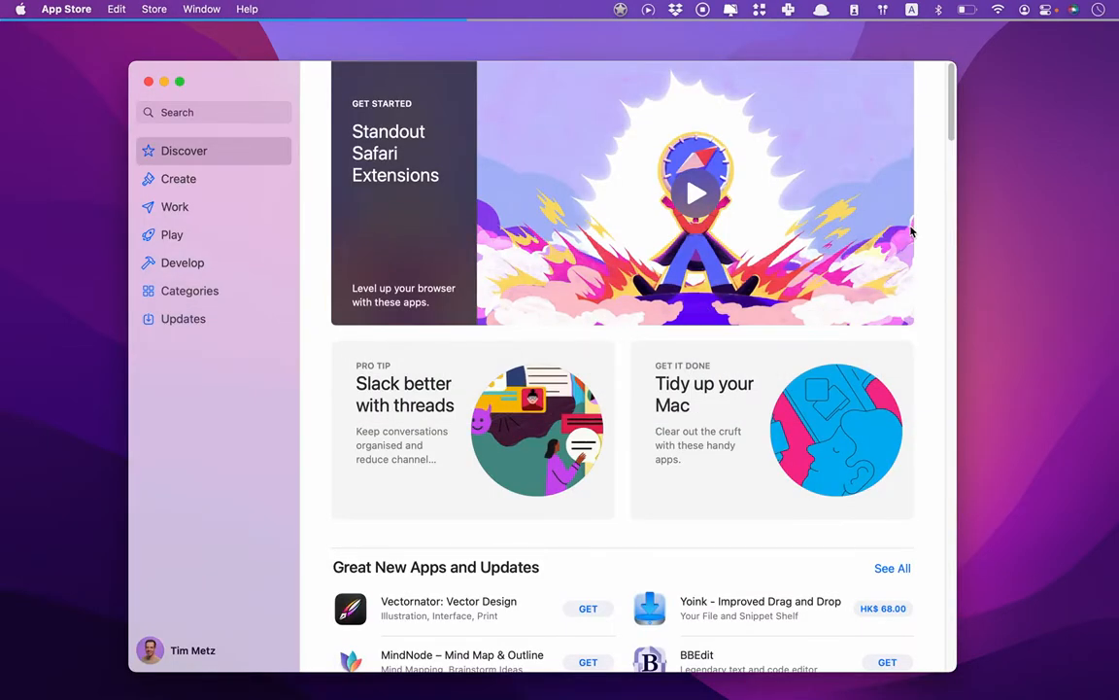
{"action": "scroll", "scroll_direction": "down", "scroll_amount": 3}
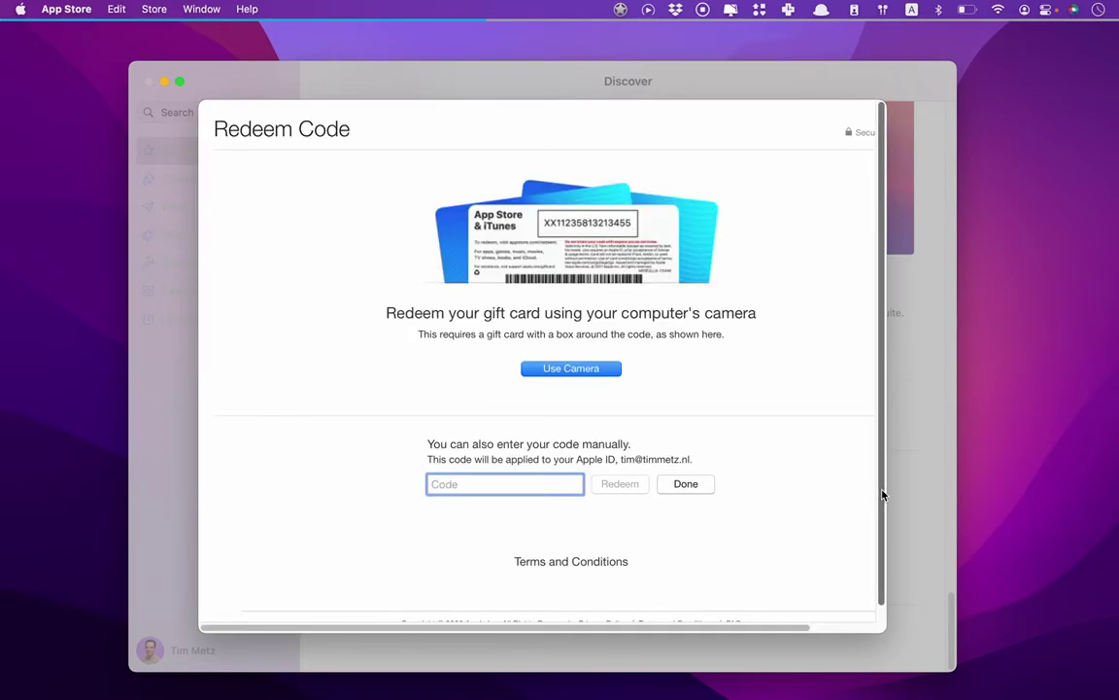
{"action": "mouse_move", "coordinate": [502, 501]}
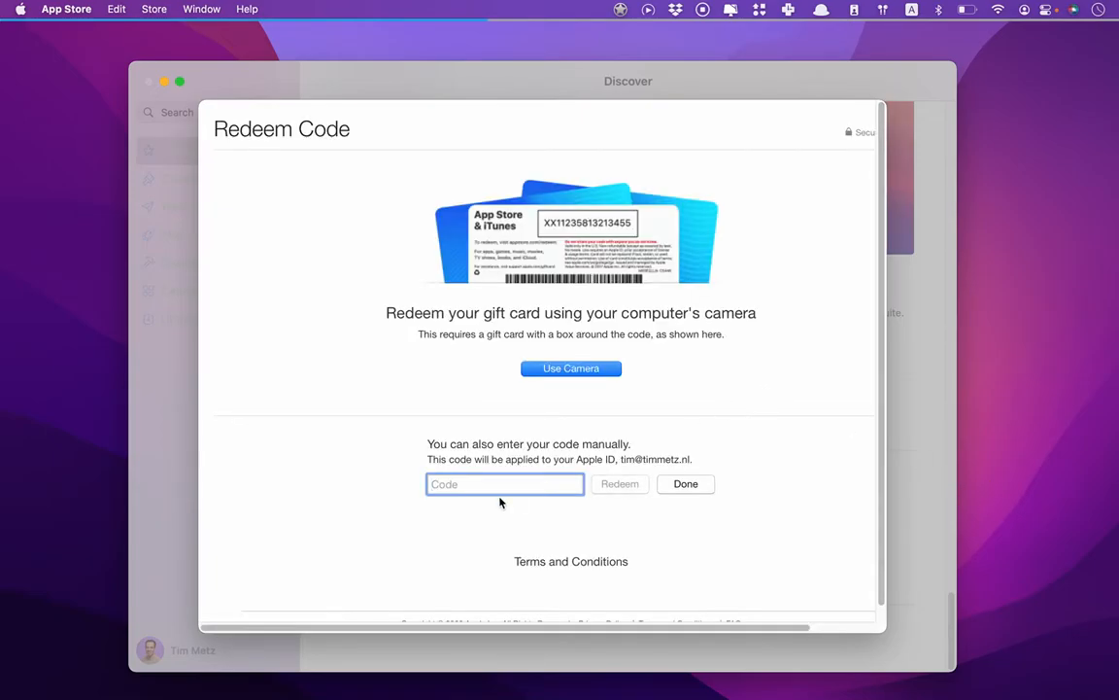
{"action": "mouse_move", "coordinate": [616, 484]}
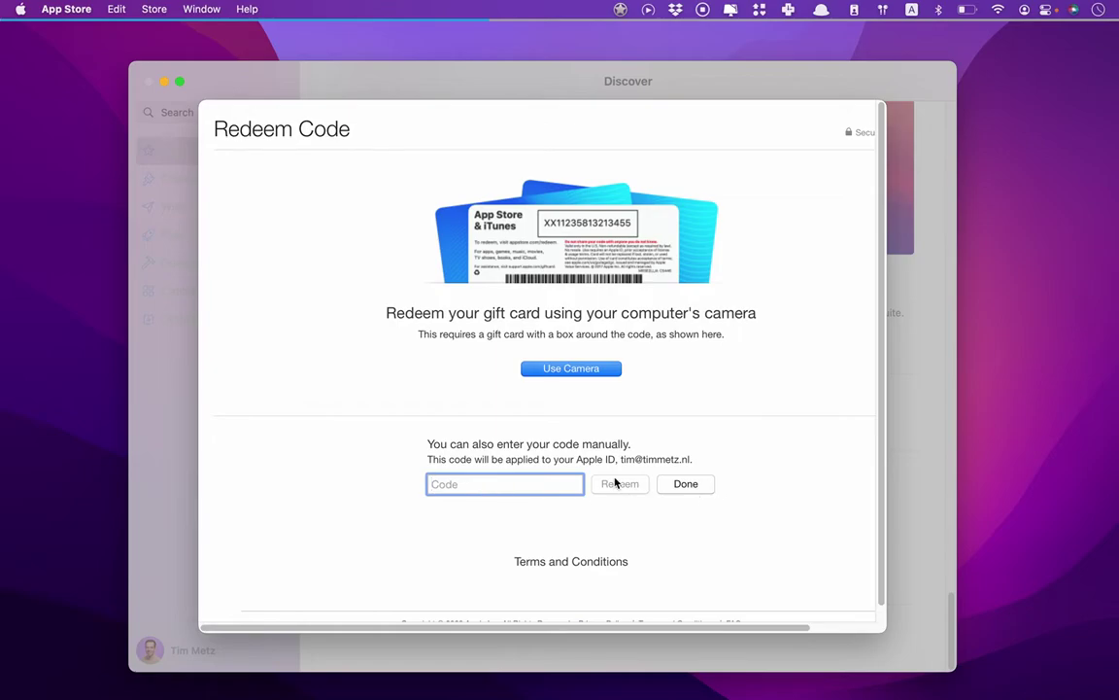
{"action": "mouse_move", "coordinate": [785, 572]}
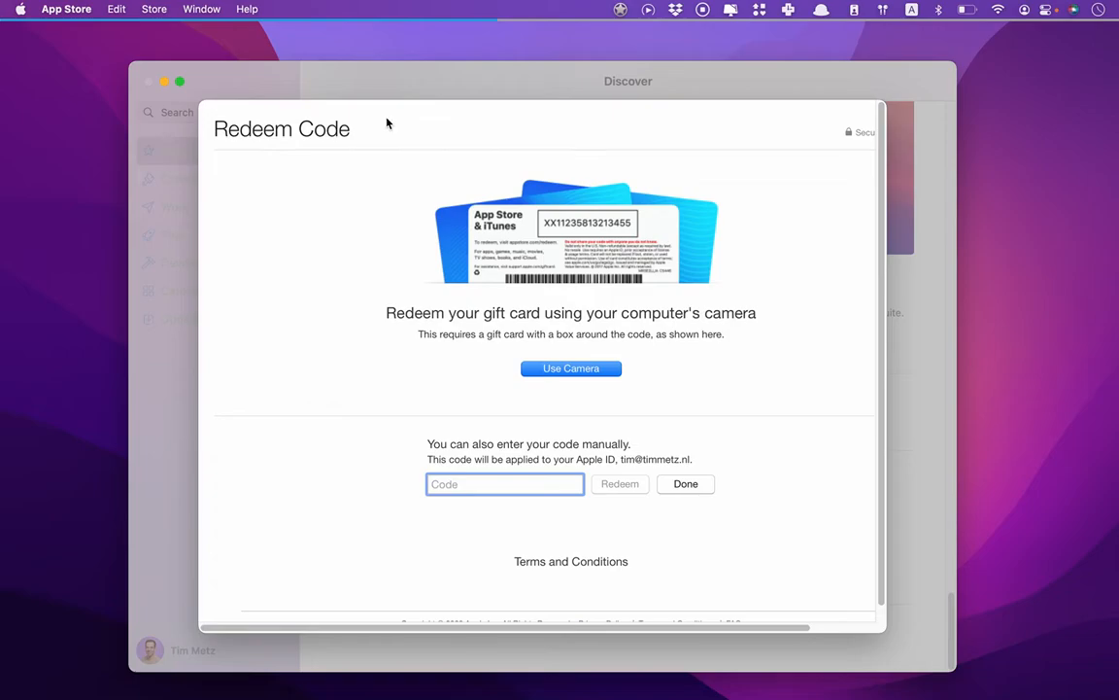
Dismiss the Redeem Code sheet and bring up Lifeline's Preferences from its menu bar icon.
{"action": "left_click", "coordinate": [684, 484]}
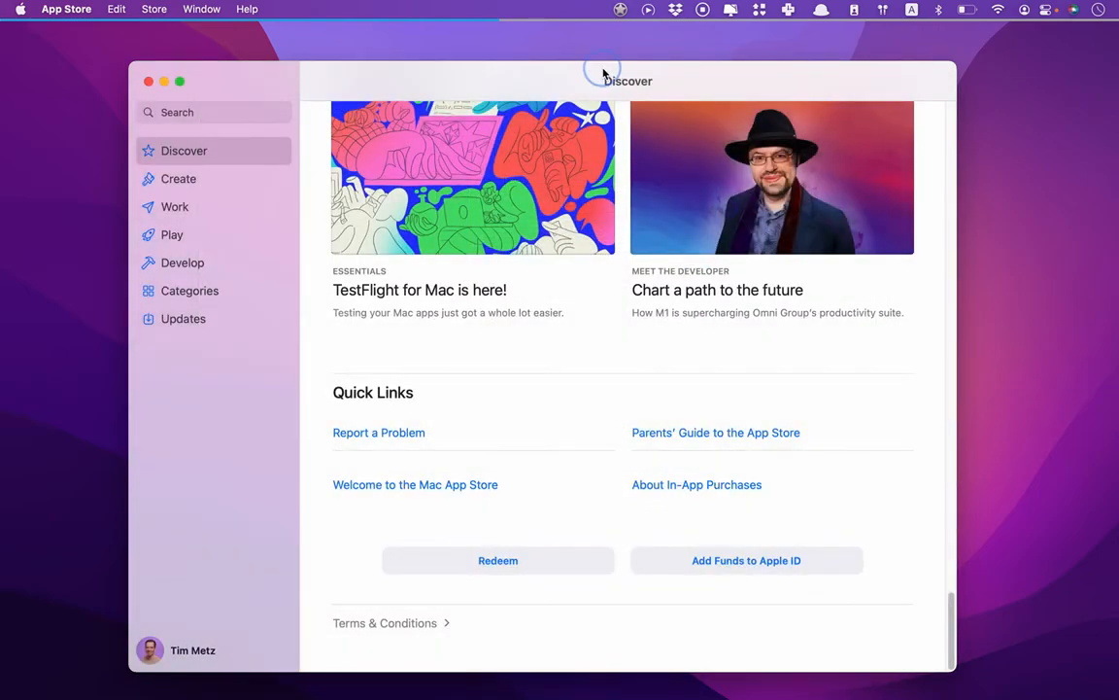
{"action": "left_click", "coordinate": [634, 11]}
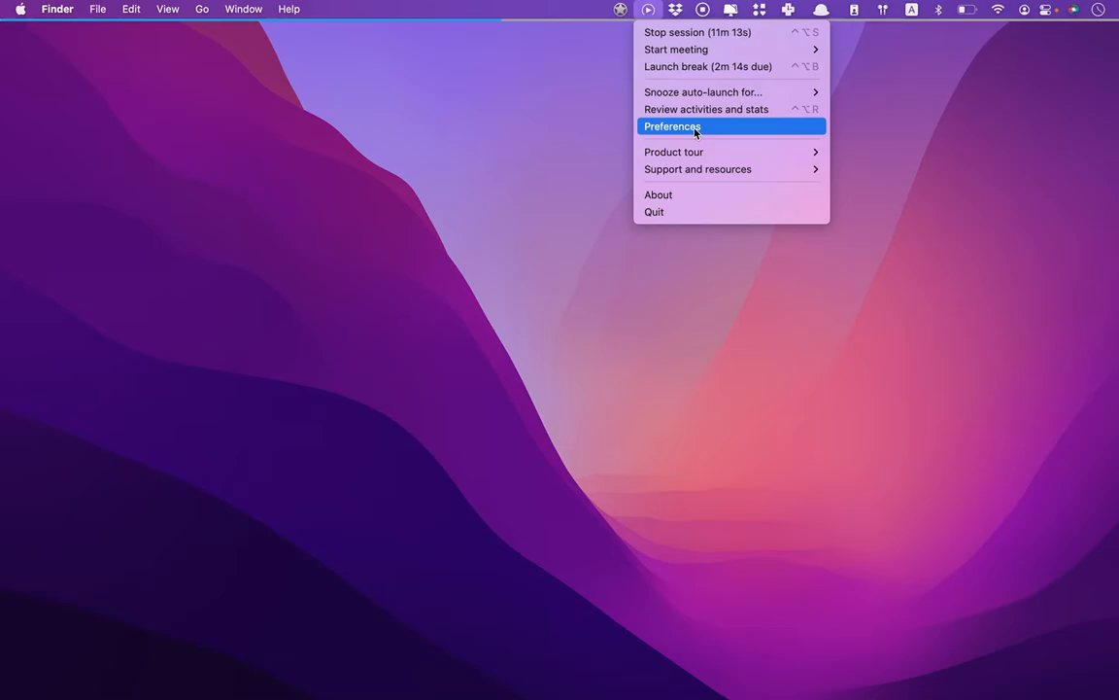
{"action": "left_click", "coordinate": [672, 126]}
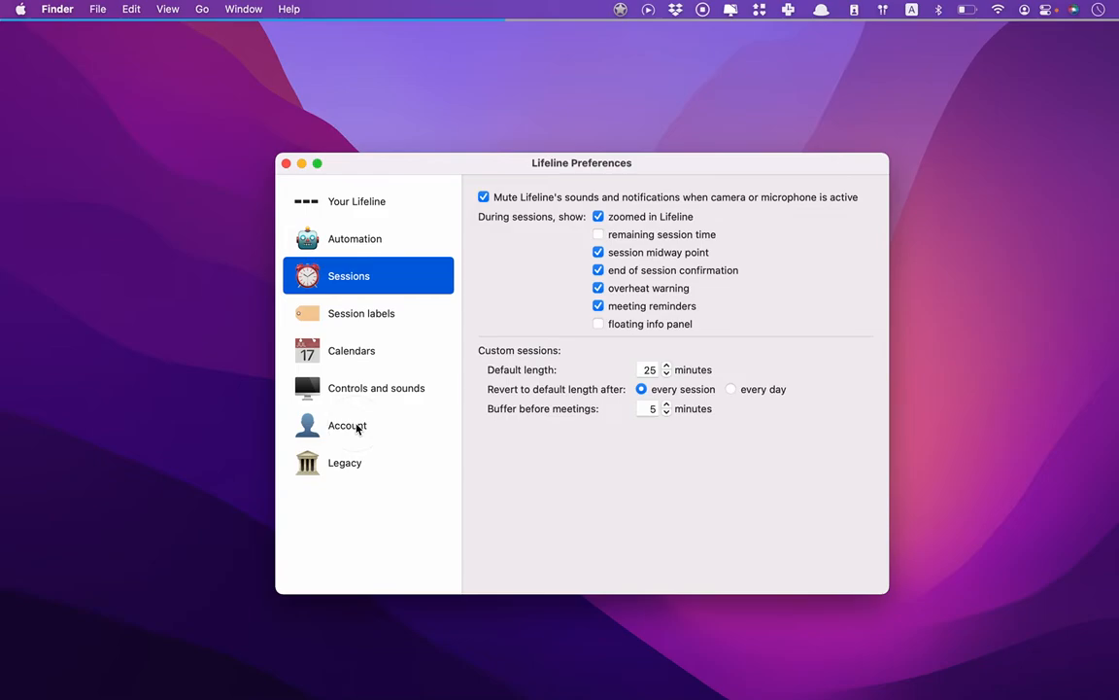
From Account settings, view the Free-versus-Pro plan comparison via Downgrade, then close it.
{"action": "left_click", "coordinate": [346, 423]}
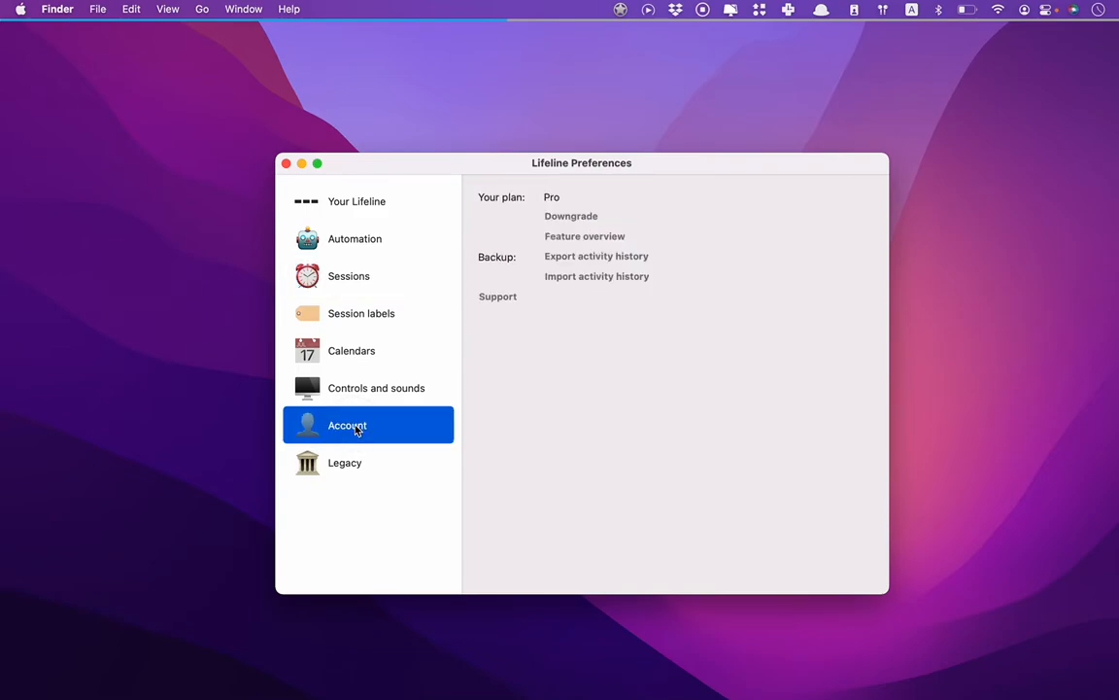
{"action": "mouse_move", "coordinate": [565, 202]}
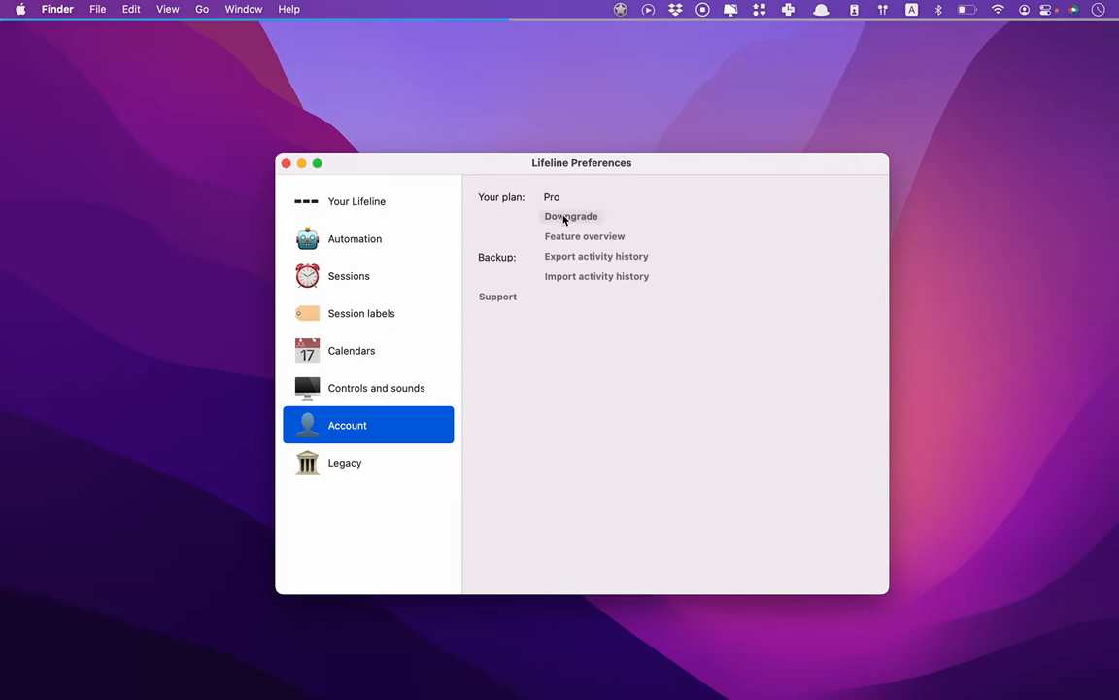
{"action": "left_click", "coordinate": [571, 216]}
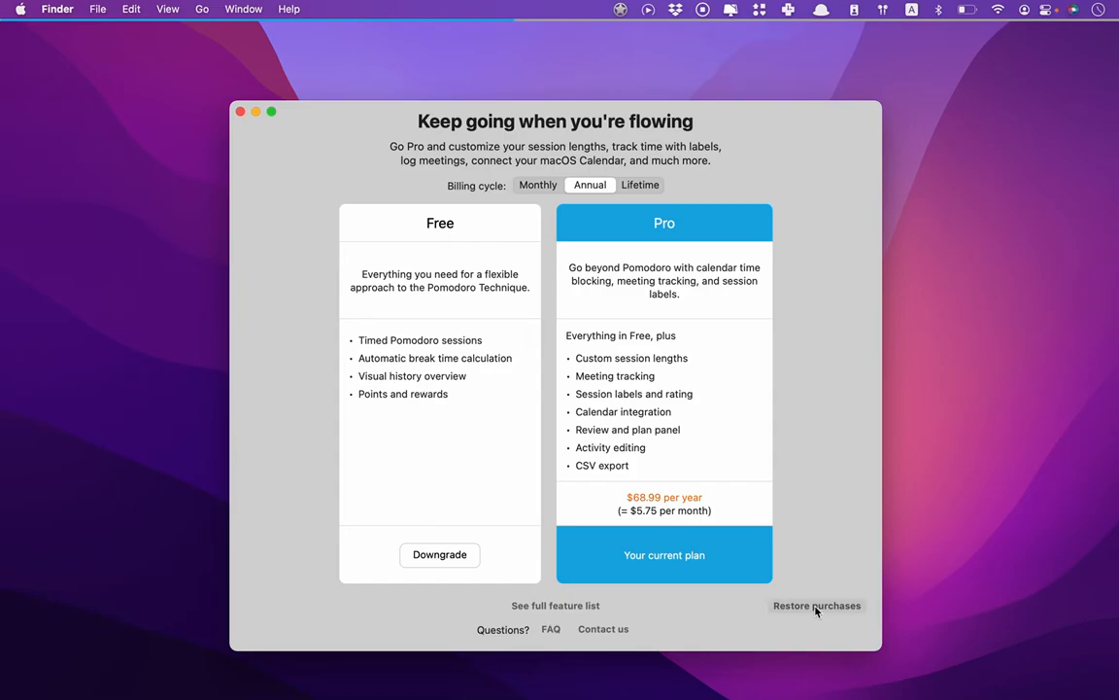
{"action": "mouse_move", "coordinate": [241, 124]}
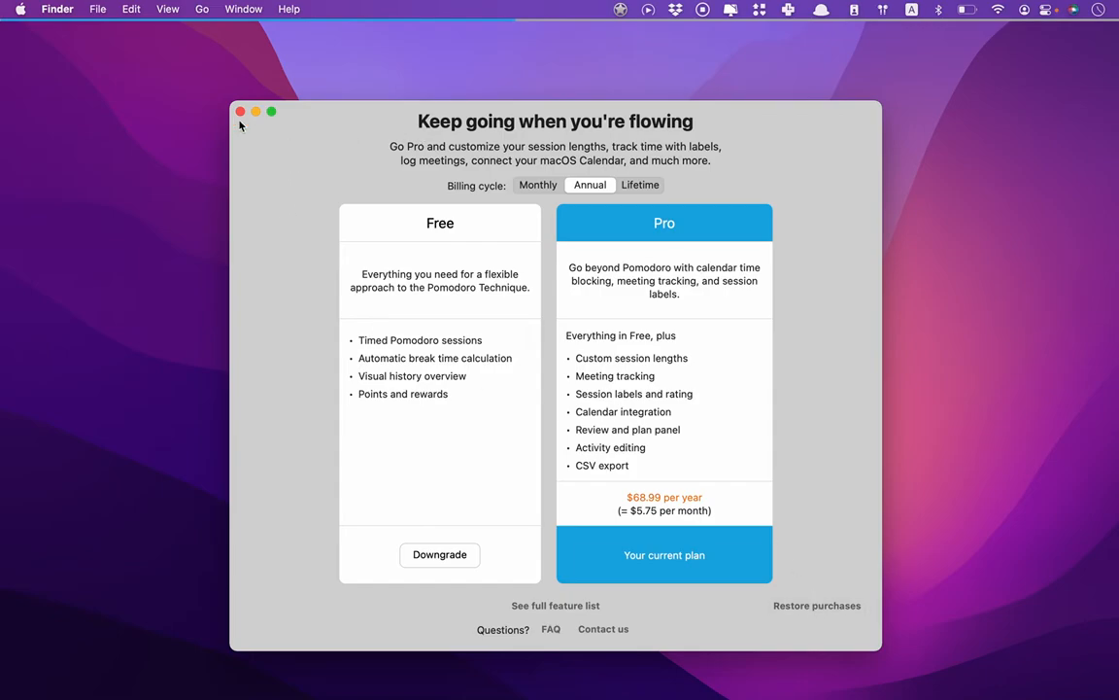
{"action": "left_click", "coordinate": [649, 12]}
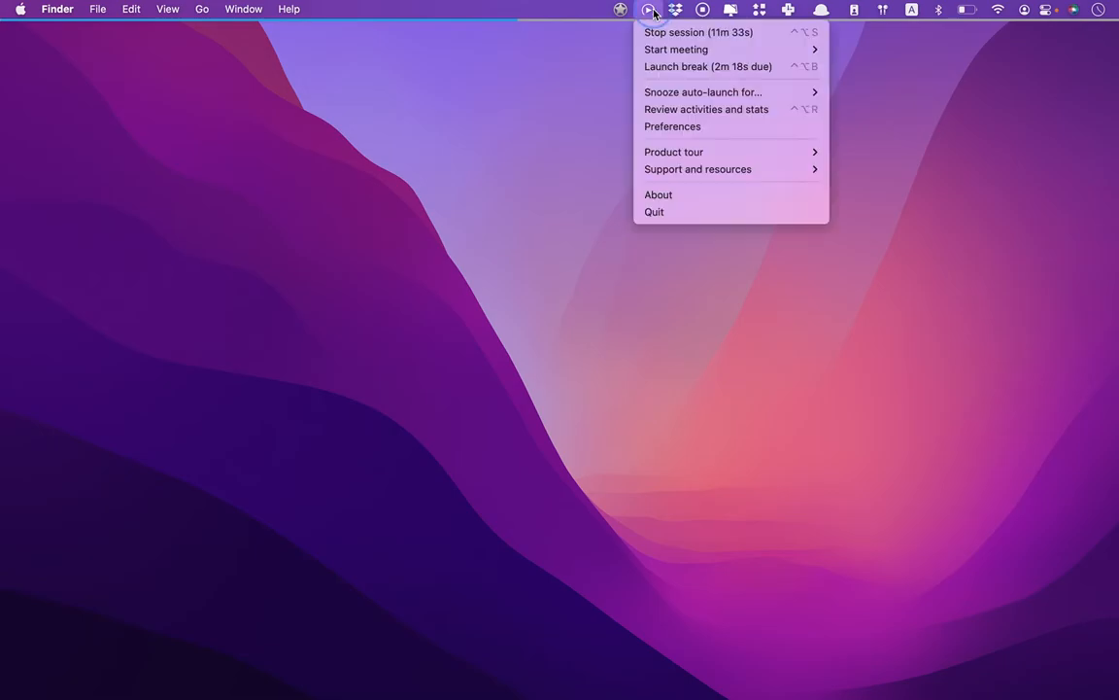
Return to Preferences and reopen the Free-versus-Pro plan comparison via Downgrade.
{"action": "left_click", "coordinate": [672, 126]}
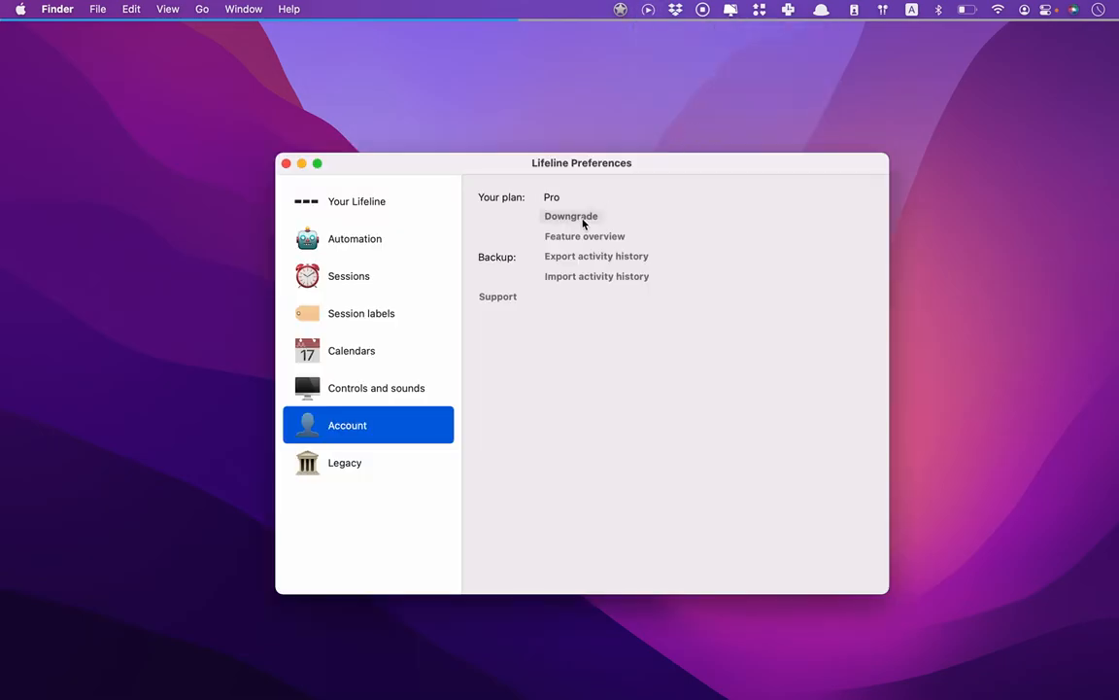
{"action": "mouse_move", "coordinate": [601, 210]}
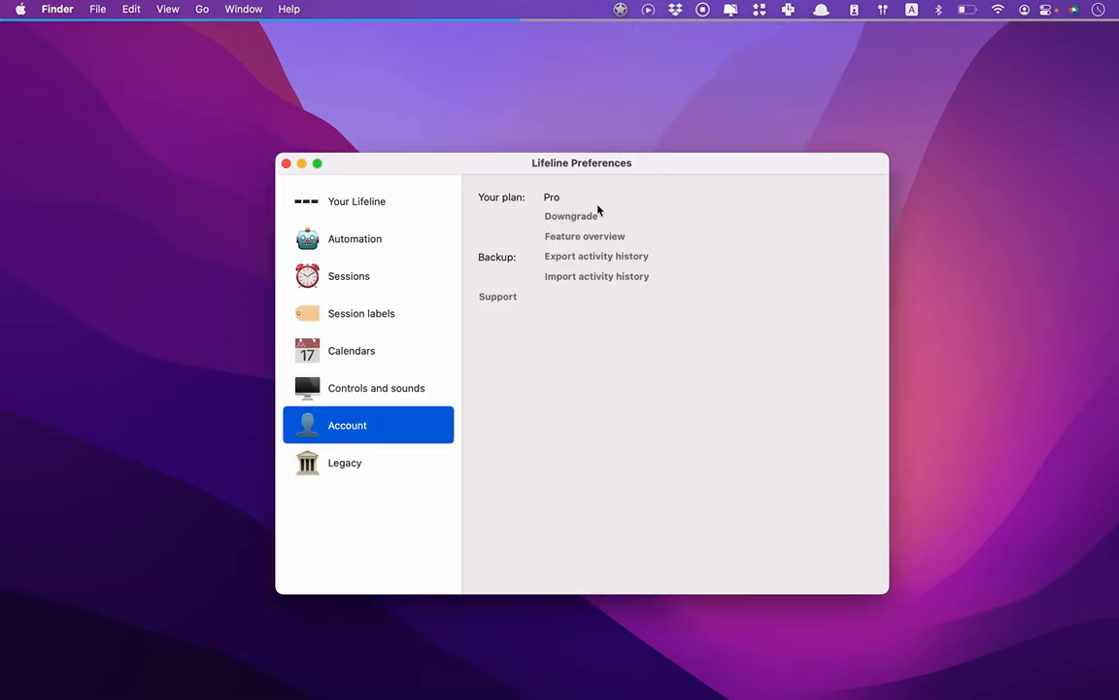
{"action": "left_click", "coordinate": [583, 237]}
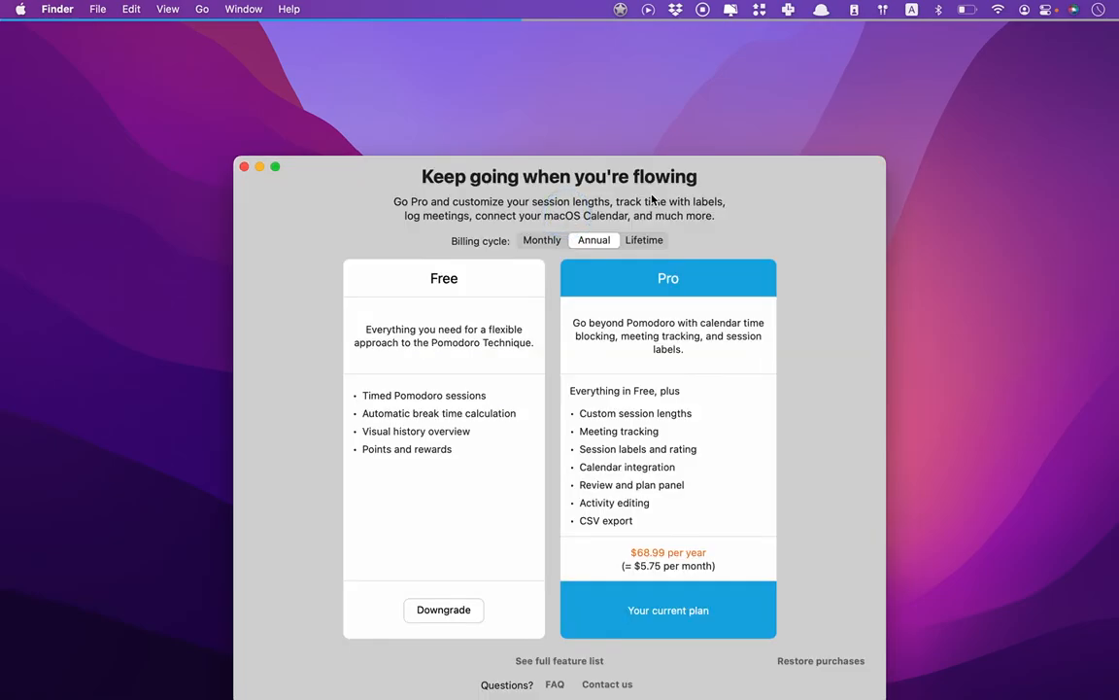
{"action": "mouse_move", "coordinate": [460, 284]}
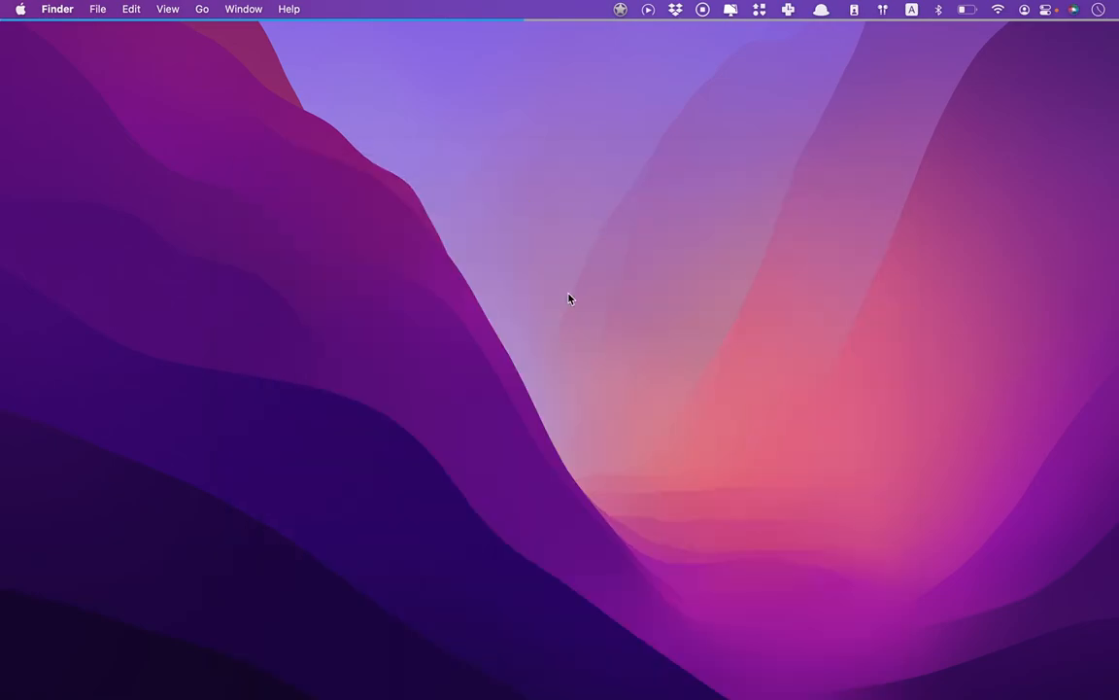
{"action": "mouse_move", "coordinate": [622, 218]}
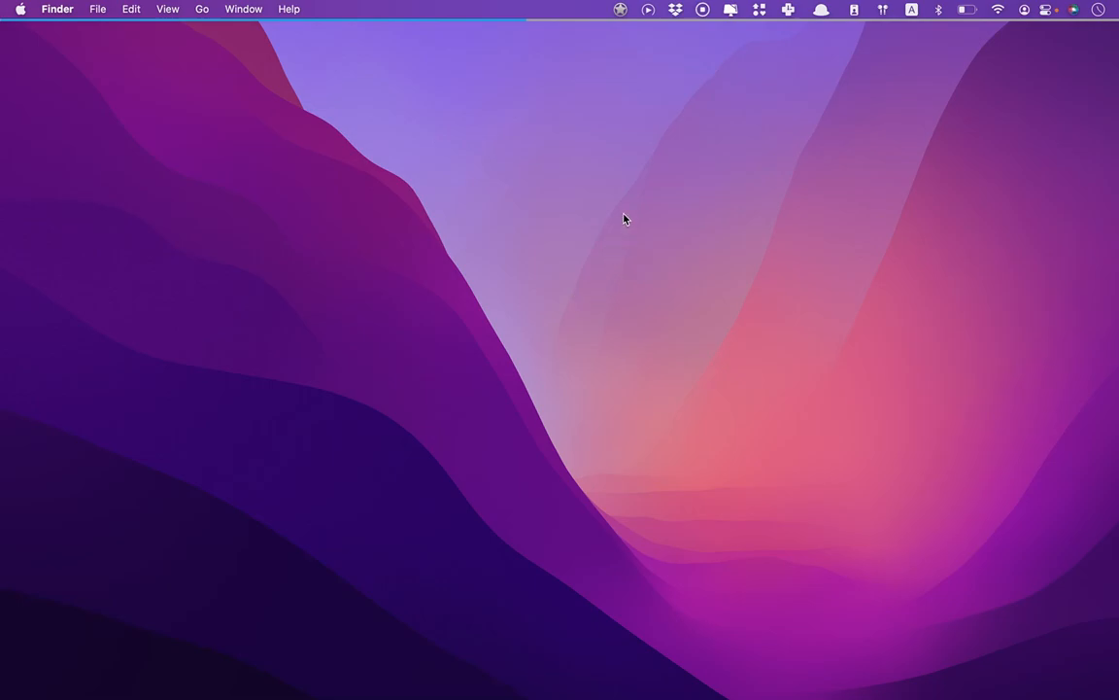